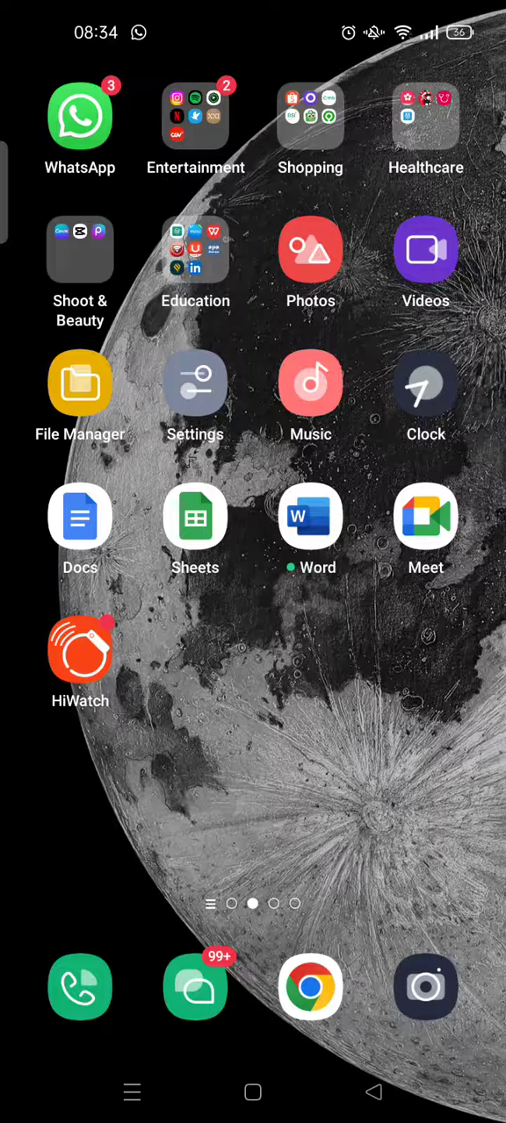
- Launch Picsart from the Shoot & Beauty folder on the home screen
click(81, 250)
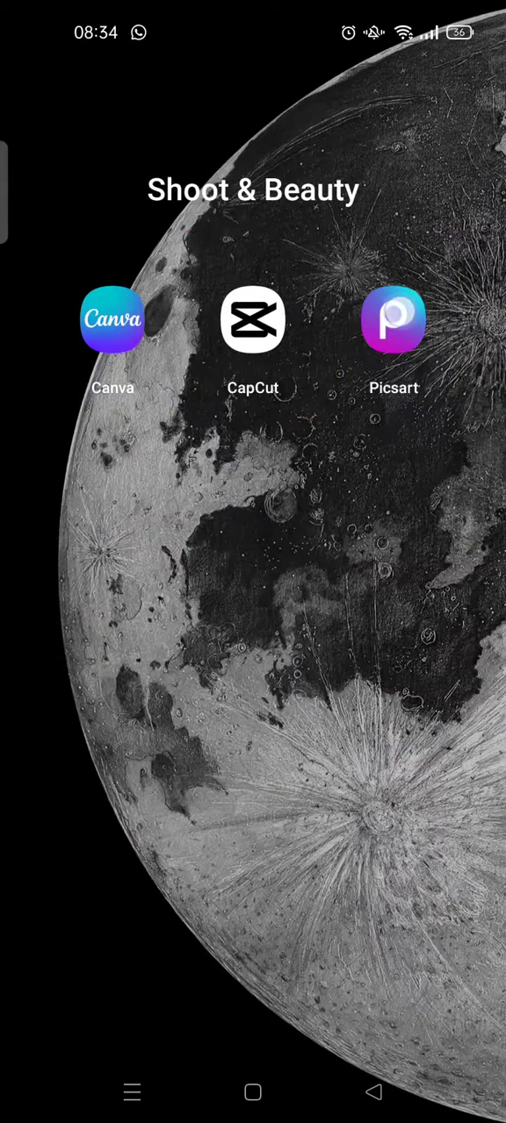
click(393, 319)
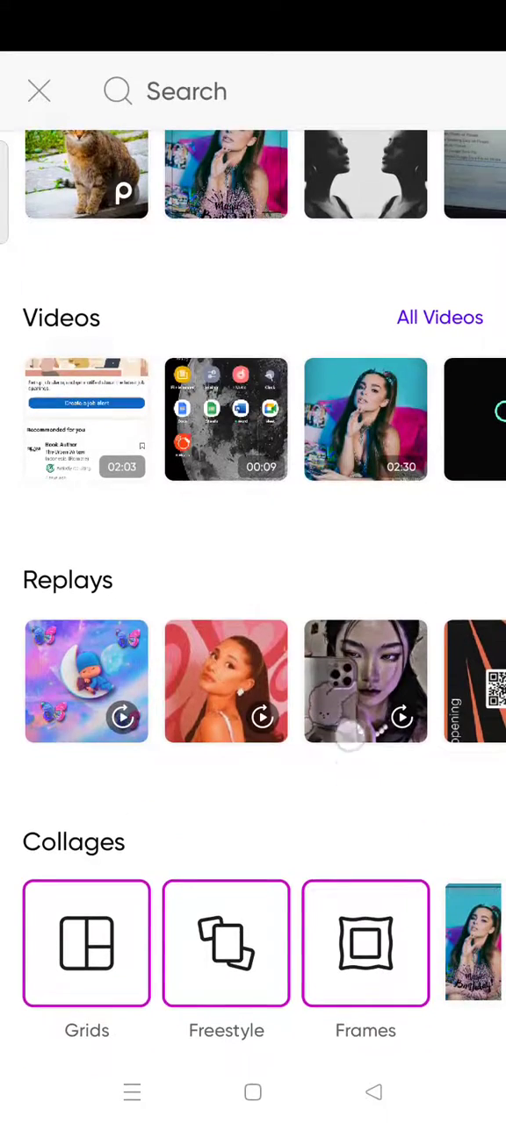
- Browse the FreeToEdit gallery to the sunset airport photo with the airplane
scroll(down, 3)
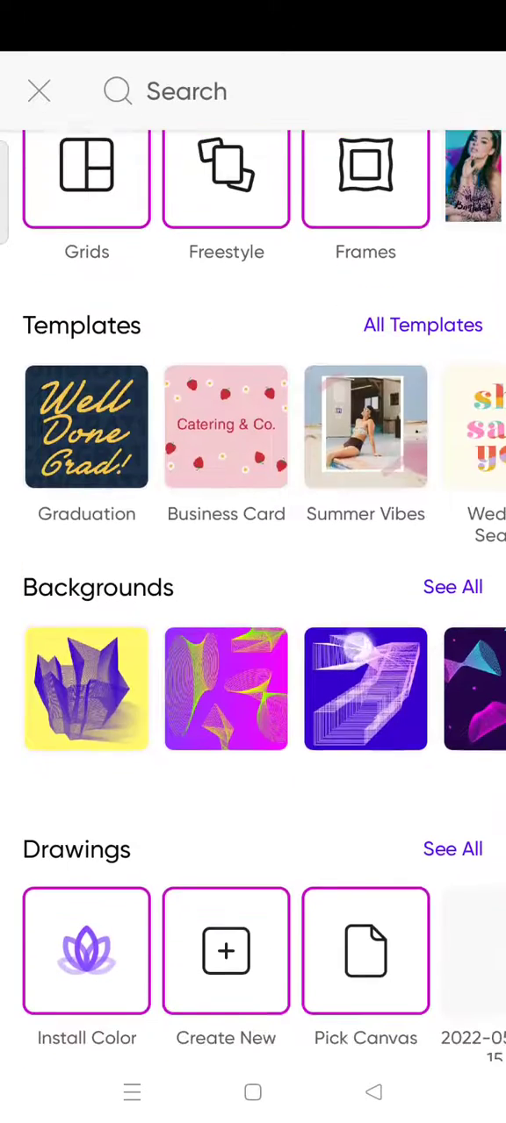
scroll(down, 3)
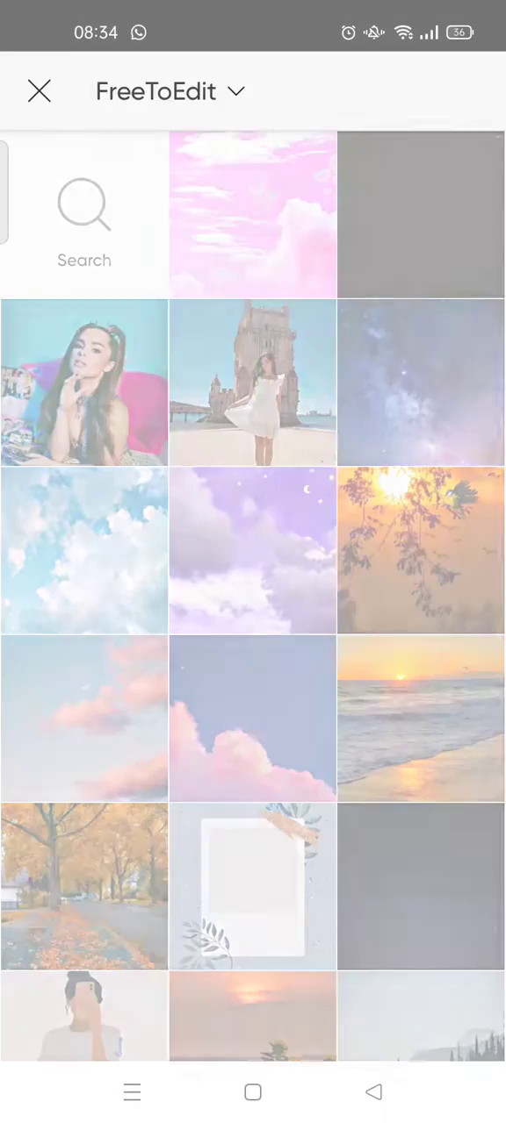
scroll(down, 3)
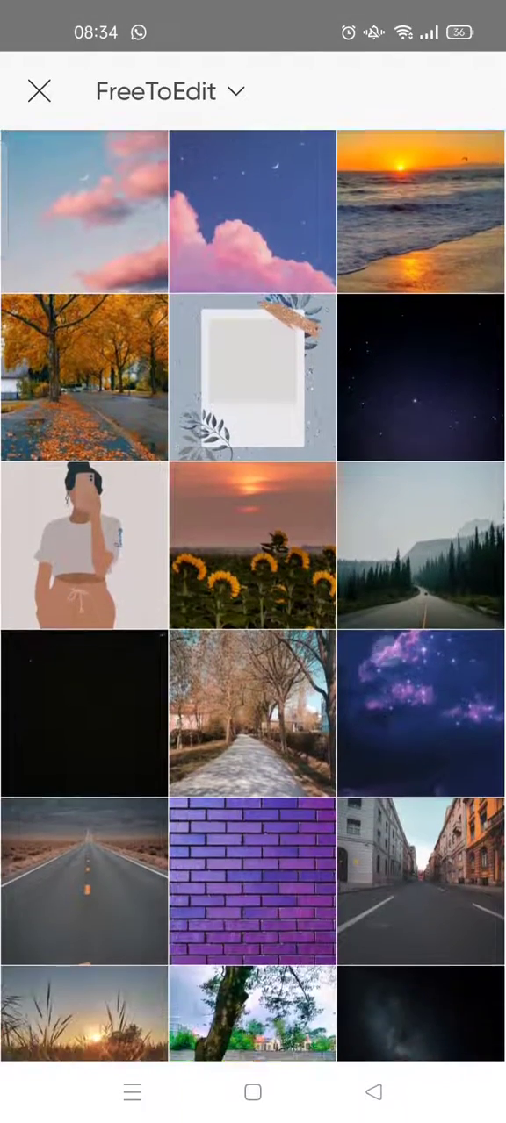
scroll(down, 3)
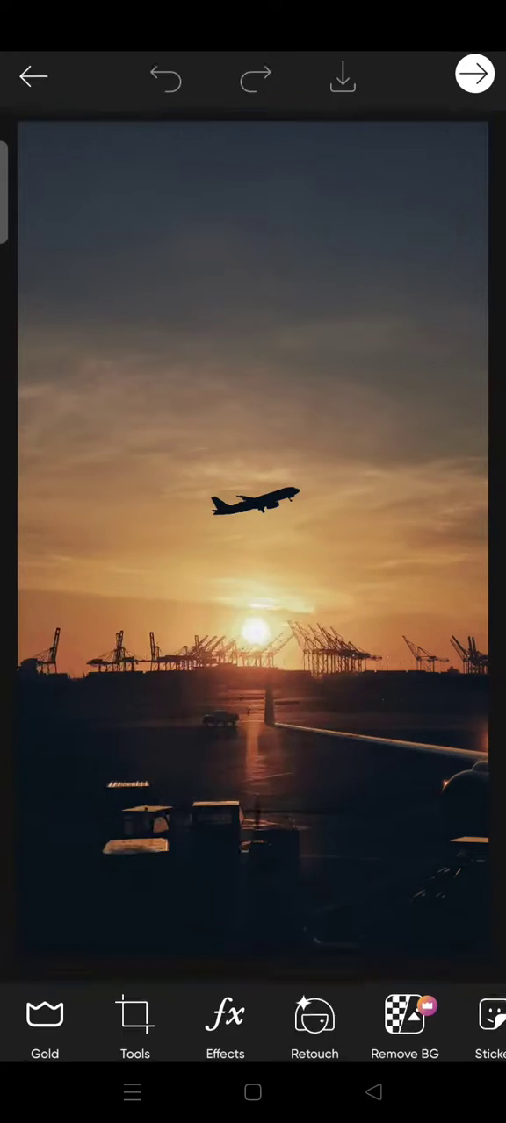
- Crop the sunset airplane photo to a 2268 x 2268 square
click(135, 1021)
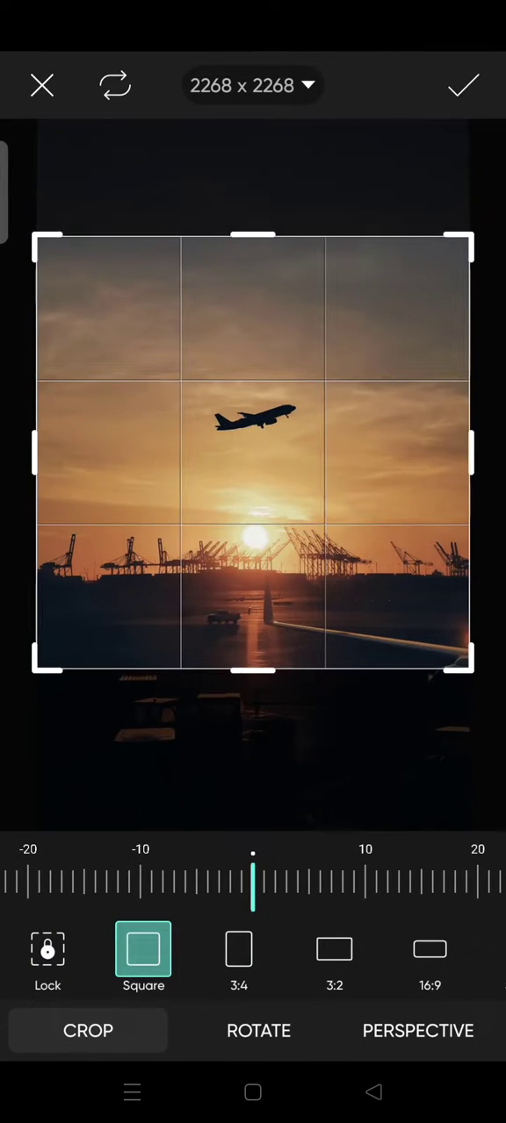
click(463, 84)
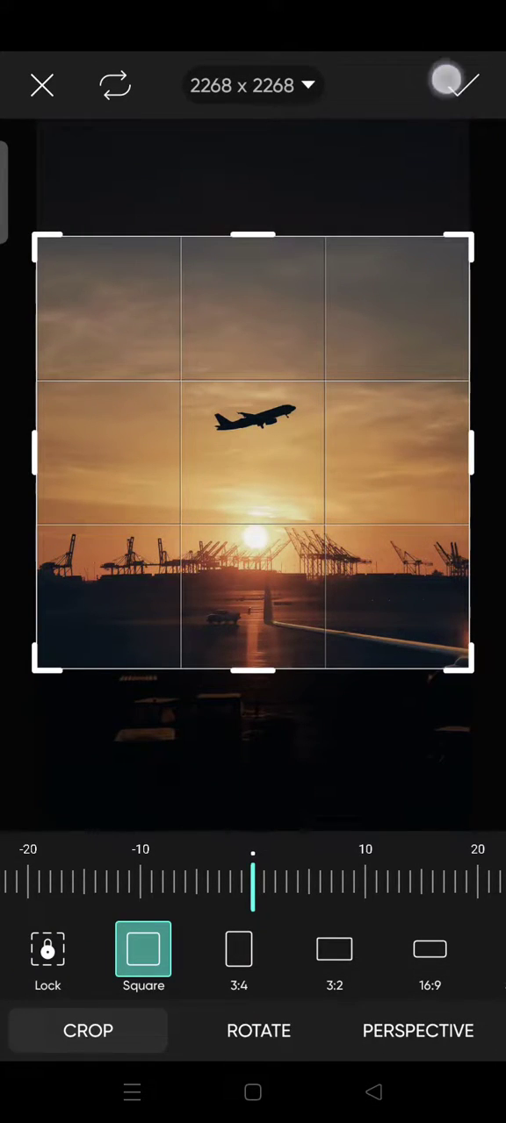
click(455, 84)
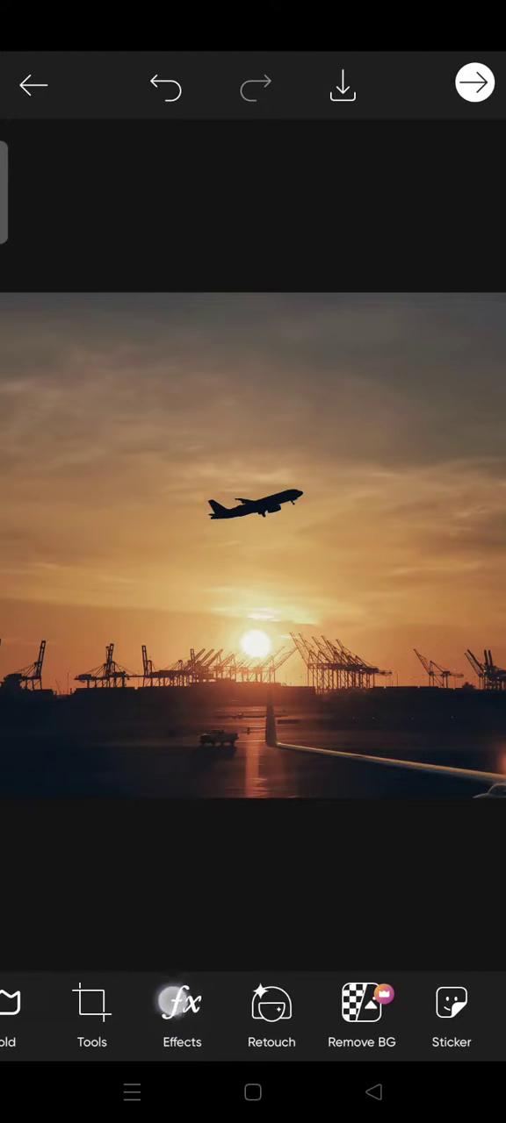
- Apply the Fish Eye artistic effect to the square sunset photo
click(183, 1009)
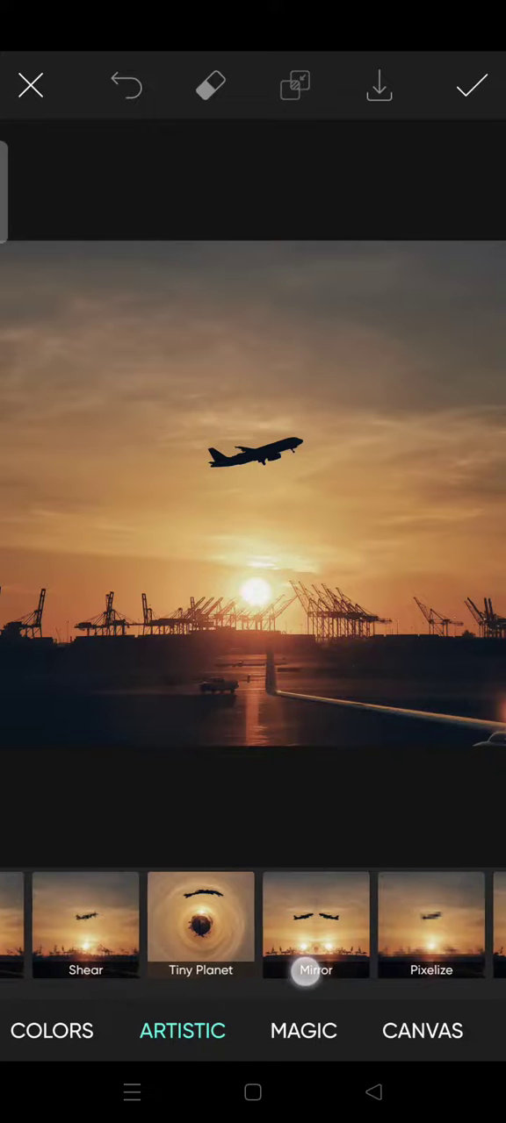
scroll(left, 3)
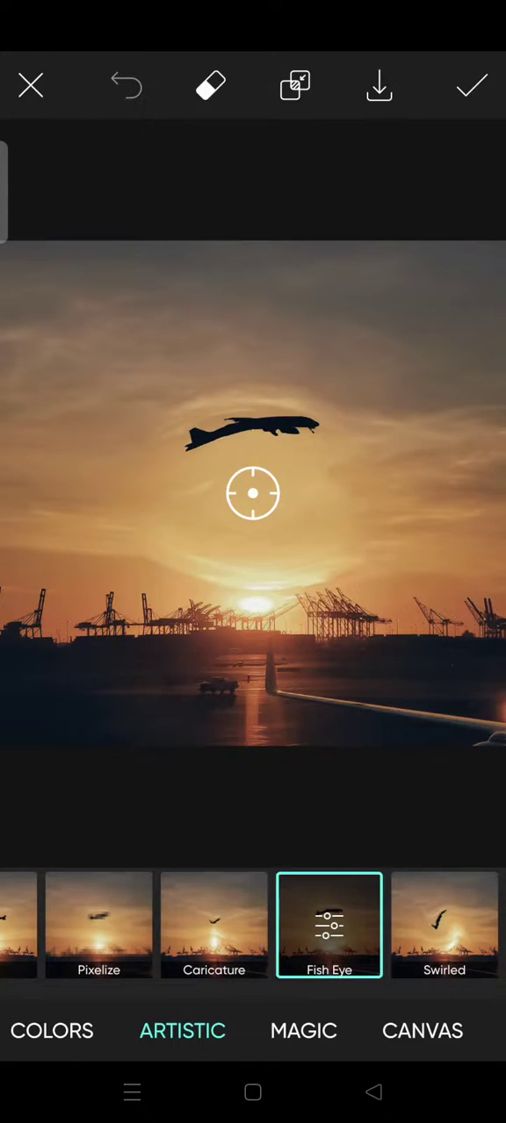
- Centre the fisheye on the airplane, trying radius 44, 78 and maximum before settling on 58
drag(253, 493, 263, 488)
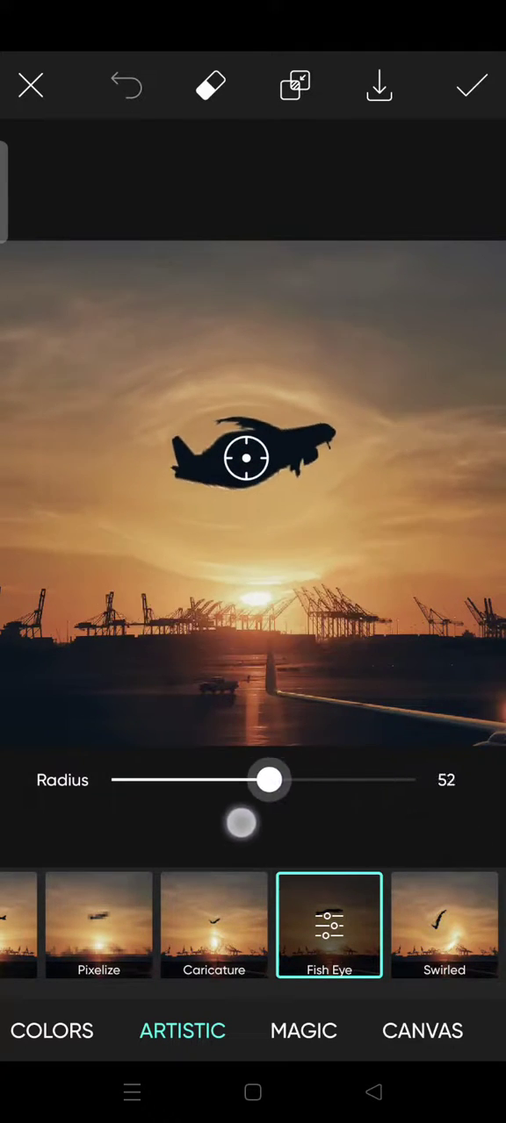
drag(268, 779, 244, 780)
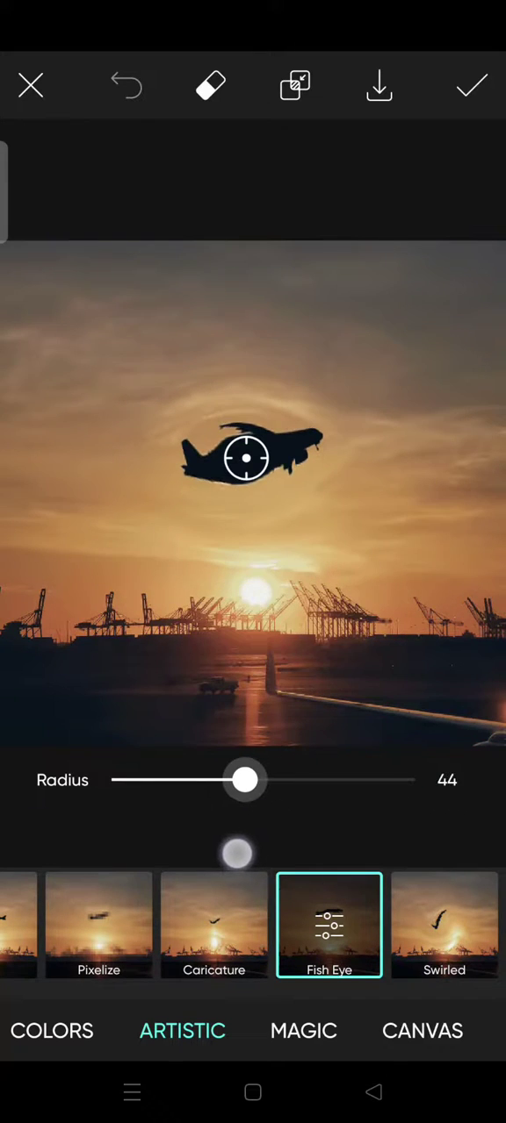
drag(245, 779, 348, 780)
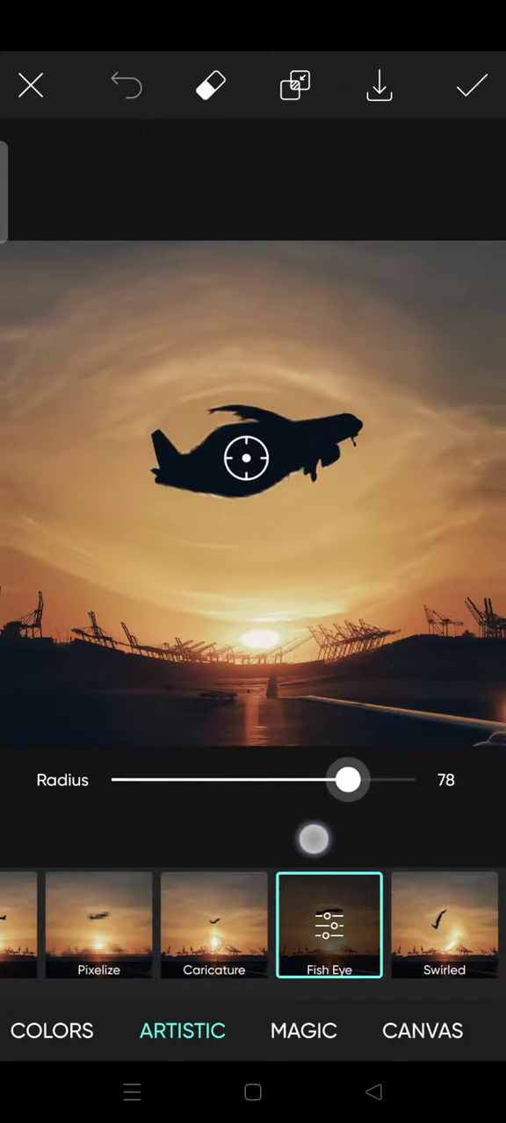
drag(347, 779, 316, 779)
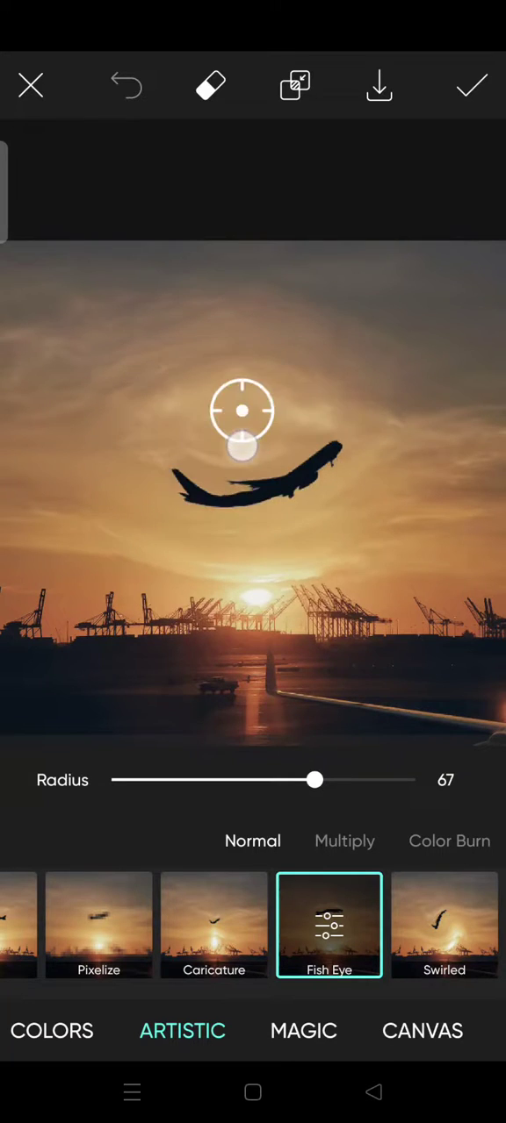
drag(242, 422, 246, 421)
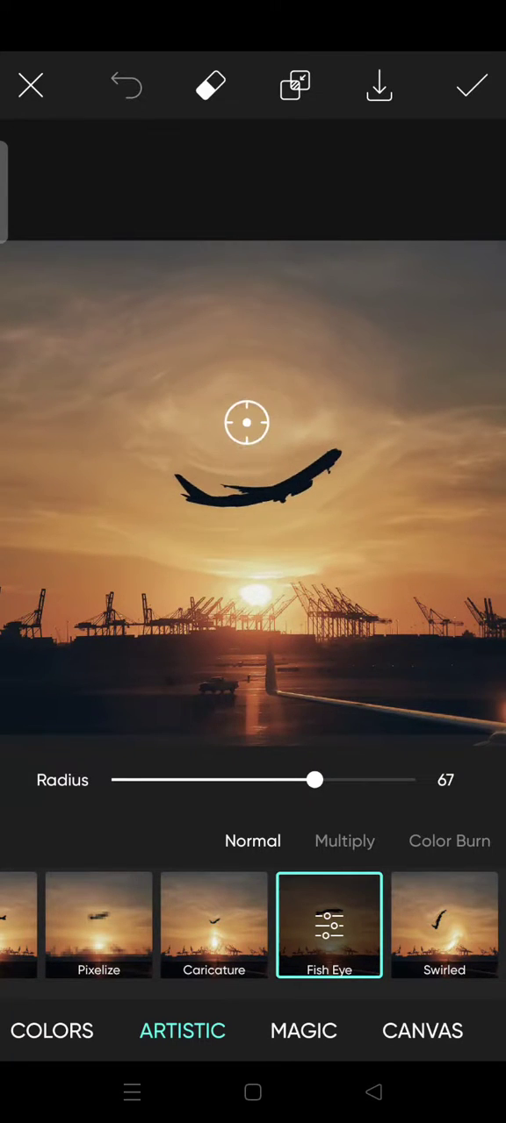
drag(316, 779, 417, 779)
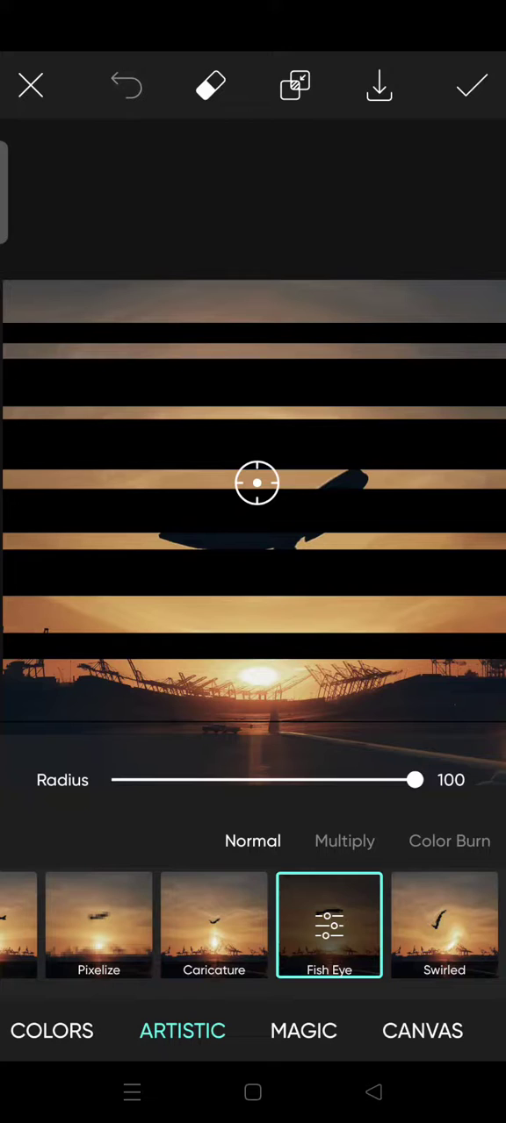
drag(414, 779, 290, 780)
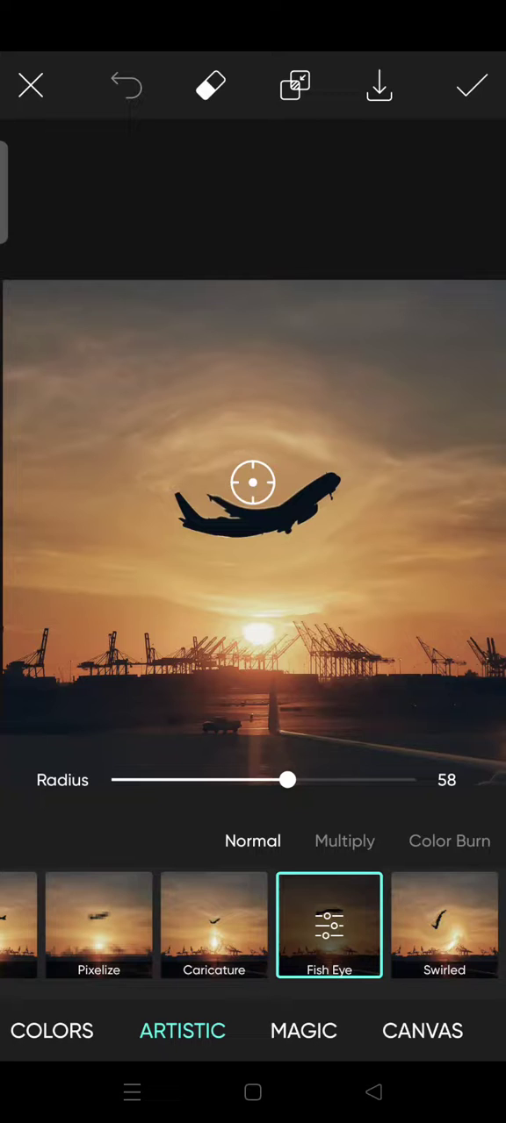
drag(253, 481, 260, 478)
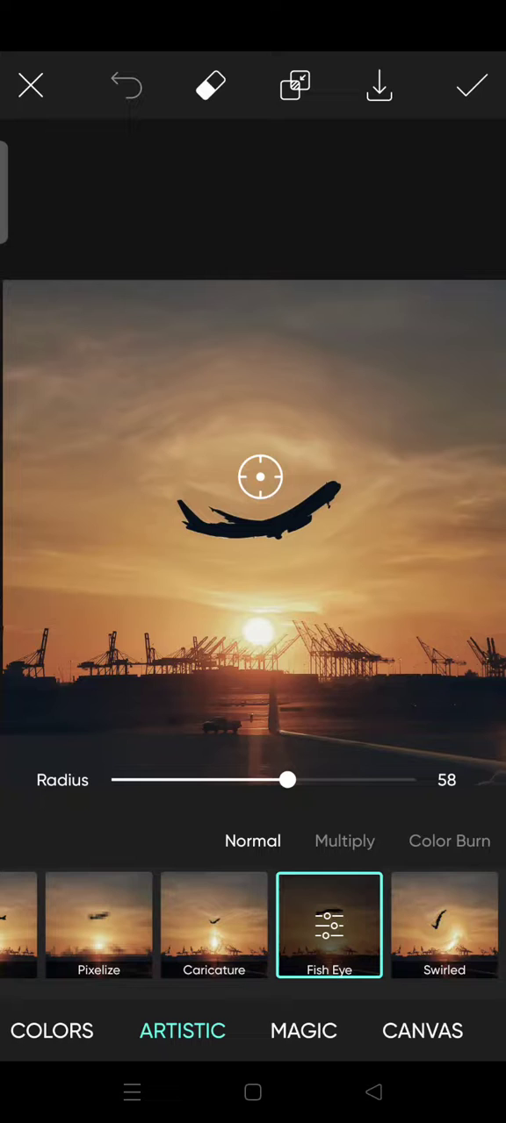
- Confirm the Fish Eye effect and return to the main editor
click(470, 85)
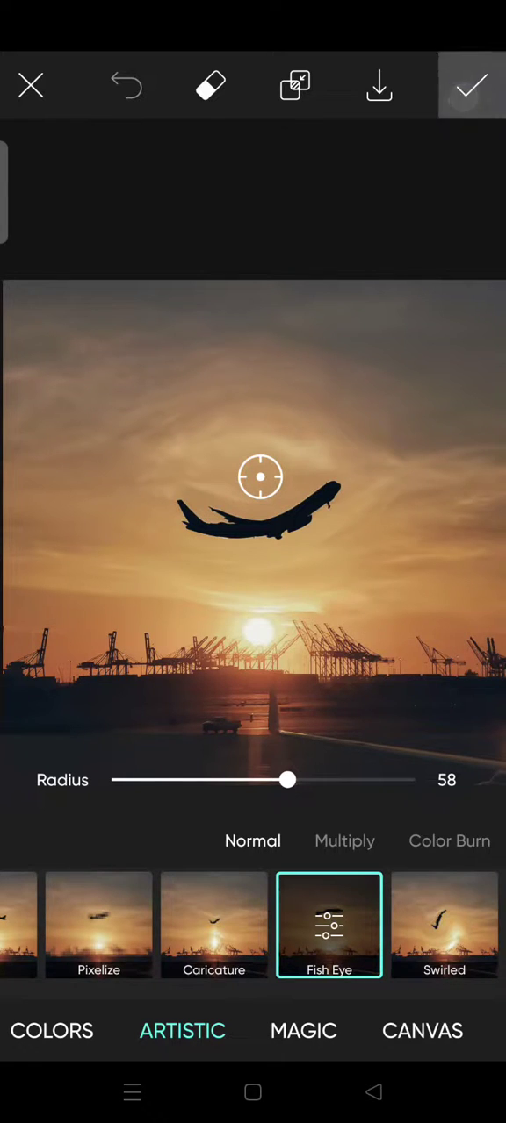
click(470, 85)
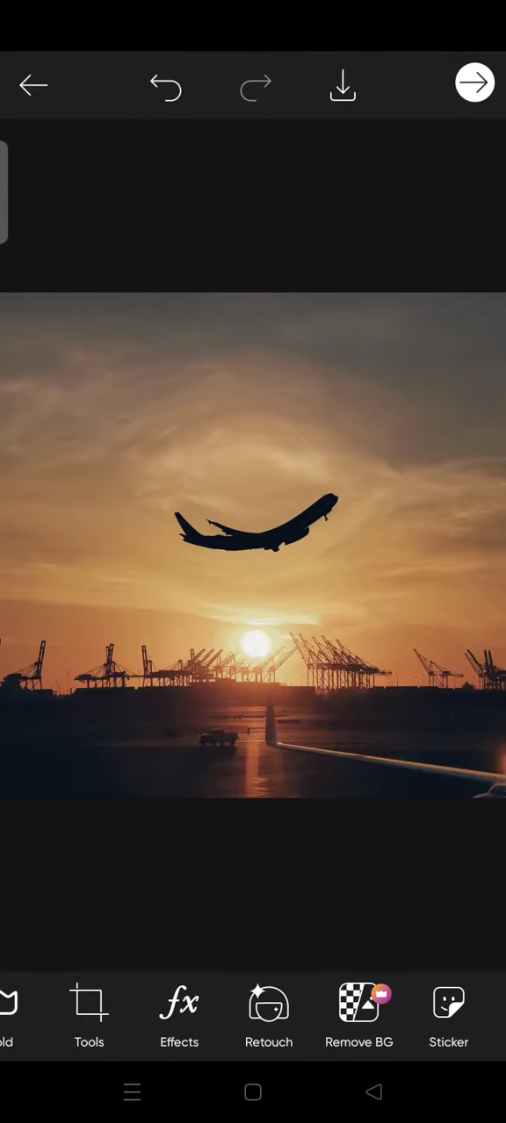